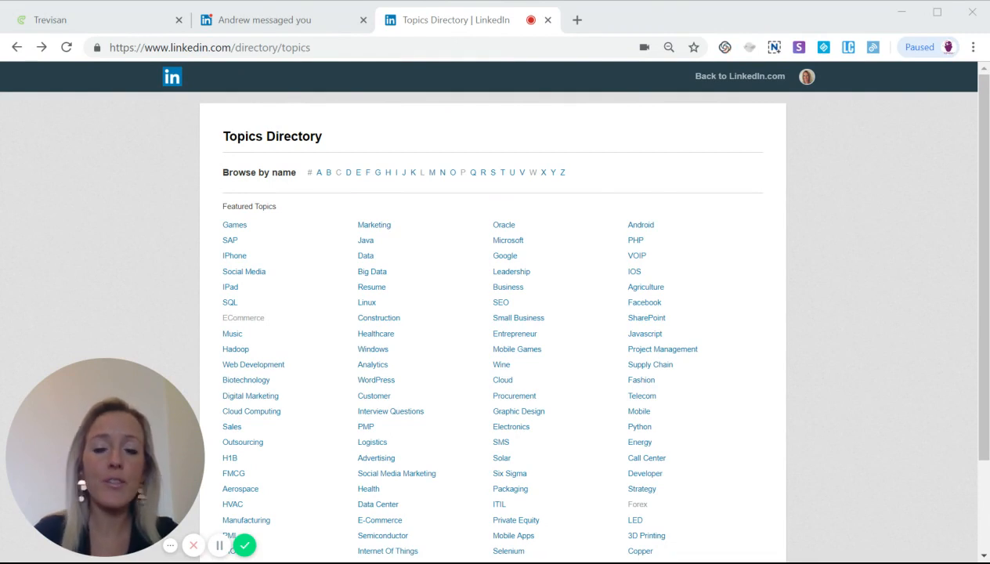
mouse_move(348, 66)
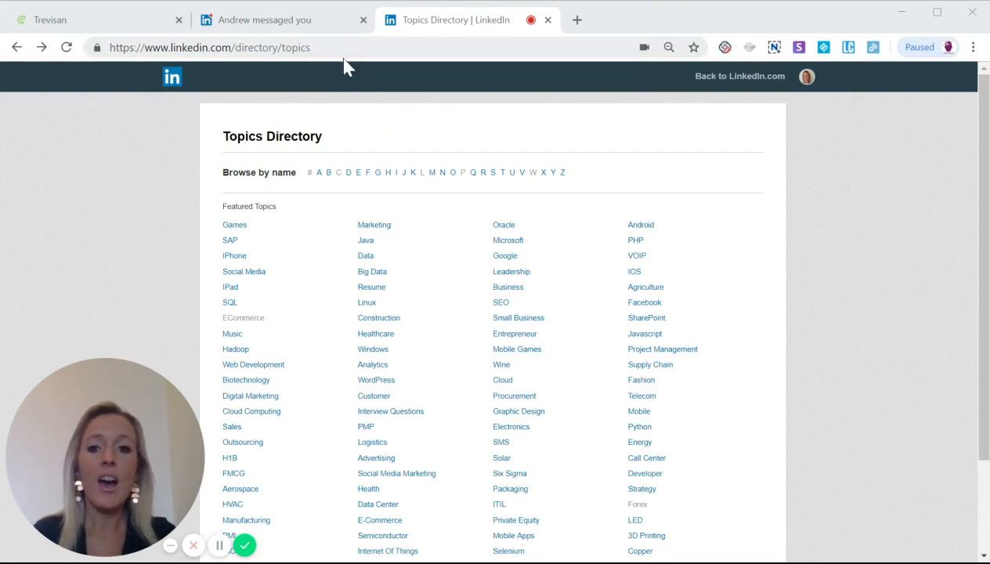
Step: Browse down the LinkedIn Topics Directory to locate the Forex topic
left_click(209, 47)
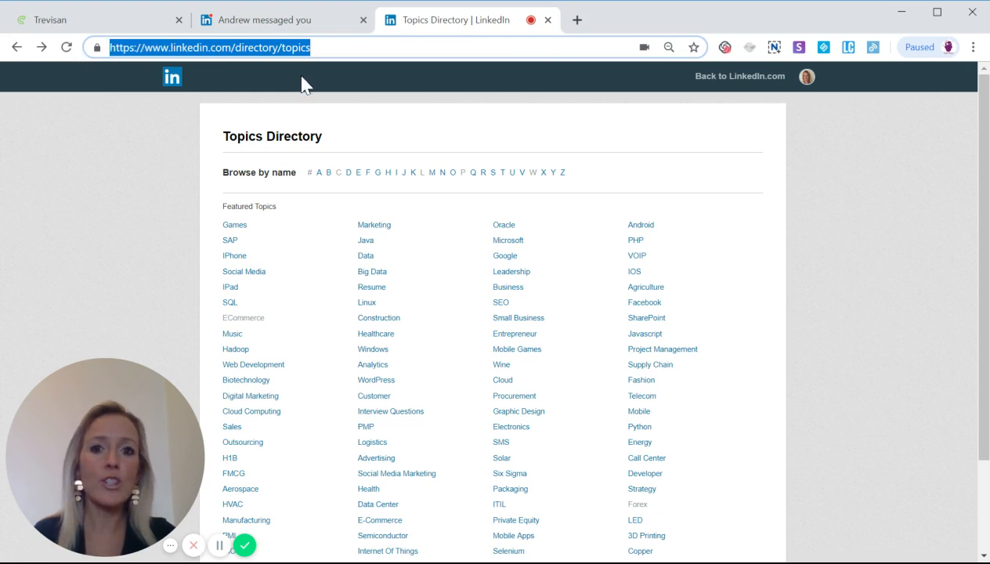
mouse_move(419, 130)
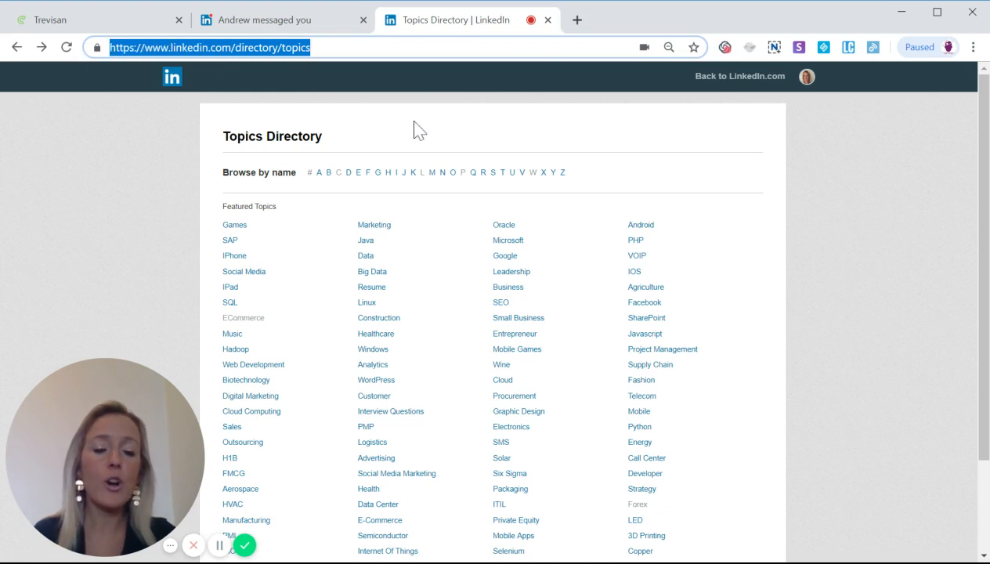
mouse_move(469, 220)
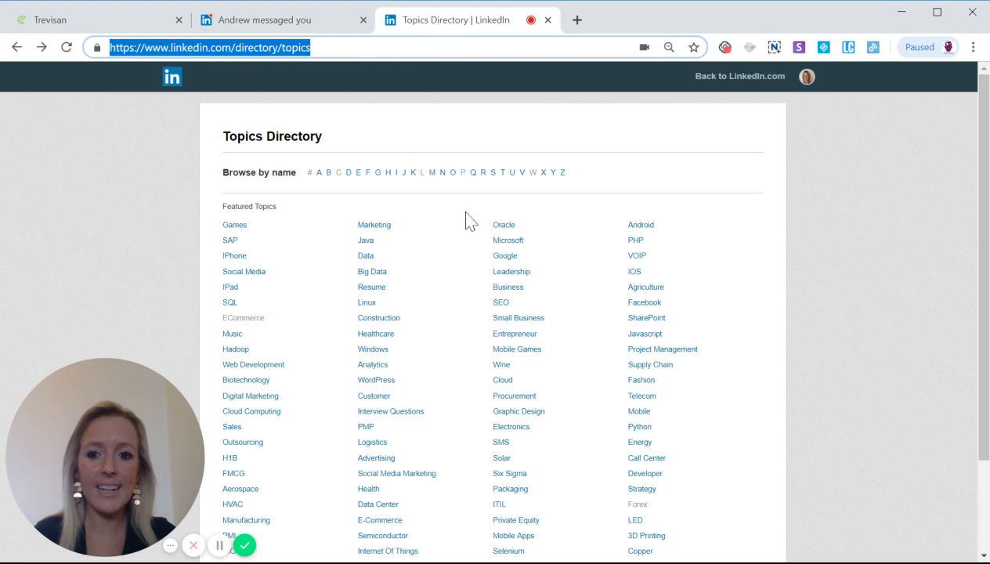
mouse_move(917, 194)
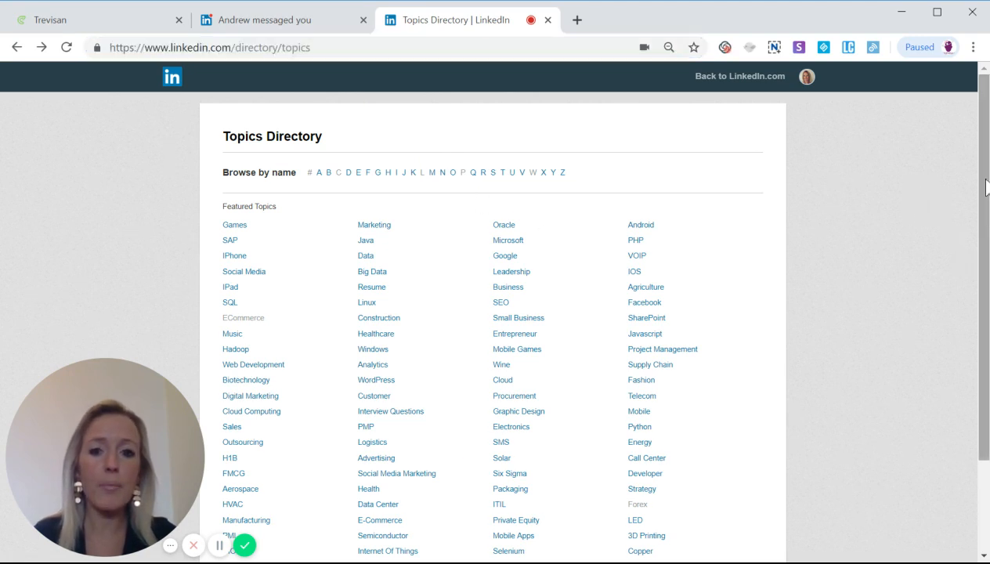
scroll("down", 3)
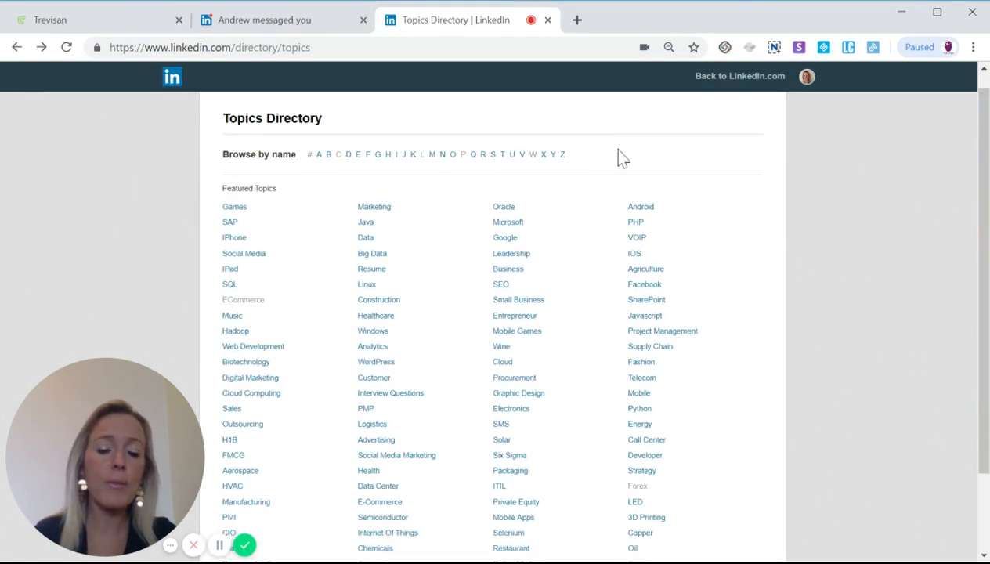
mouse_move(576, 168)
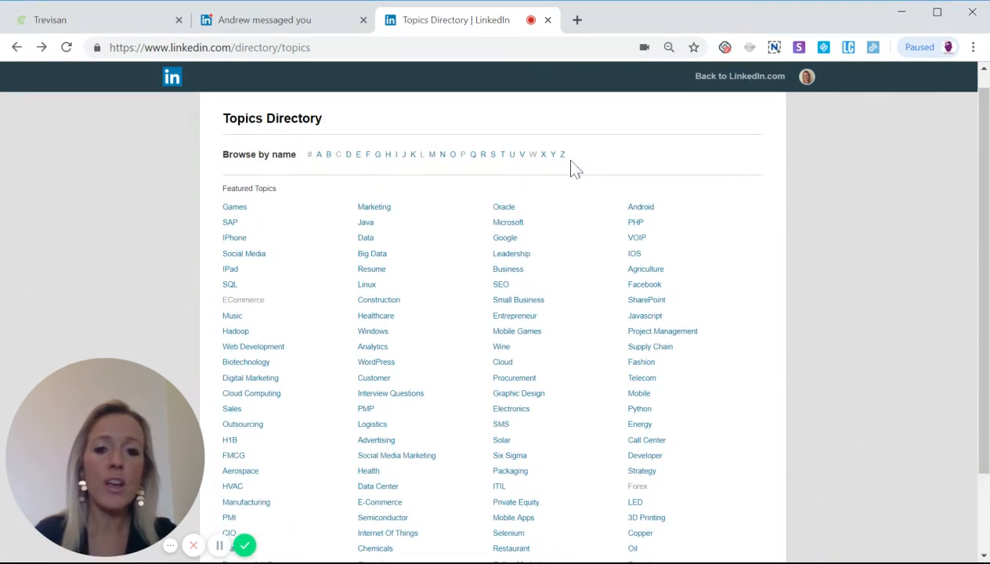
mouse_move(844, 200)
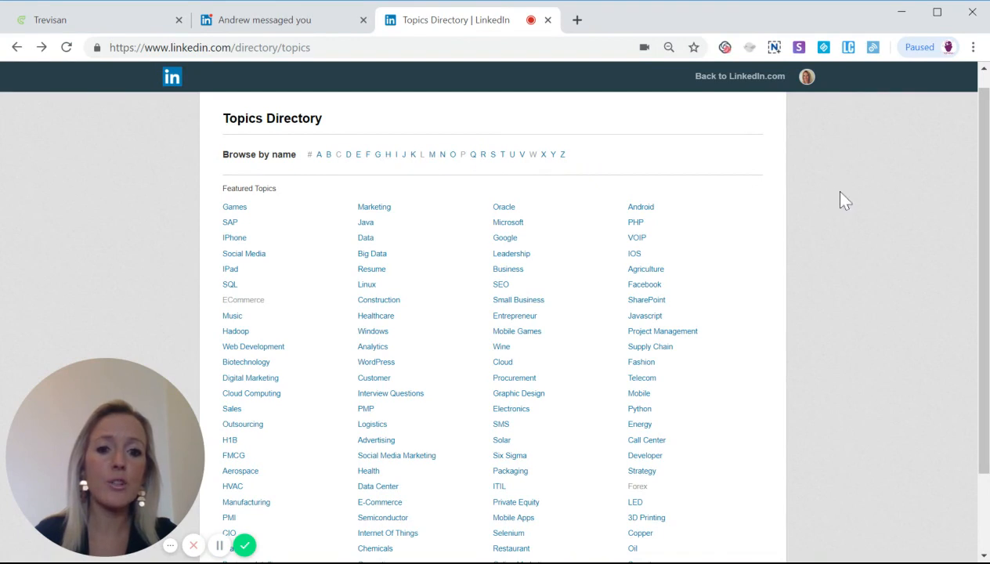
mouse_move(874, 249)
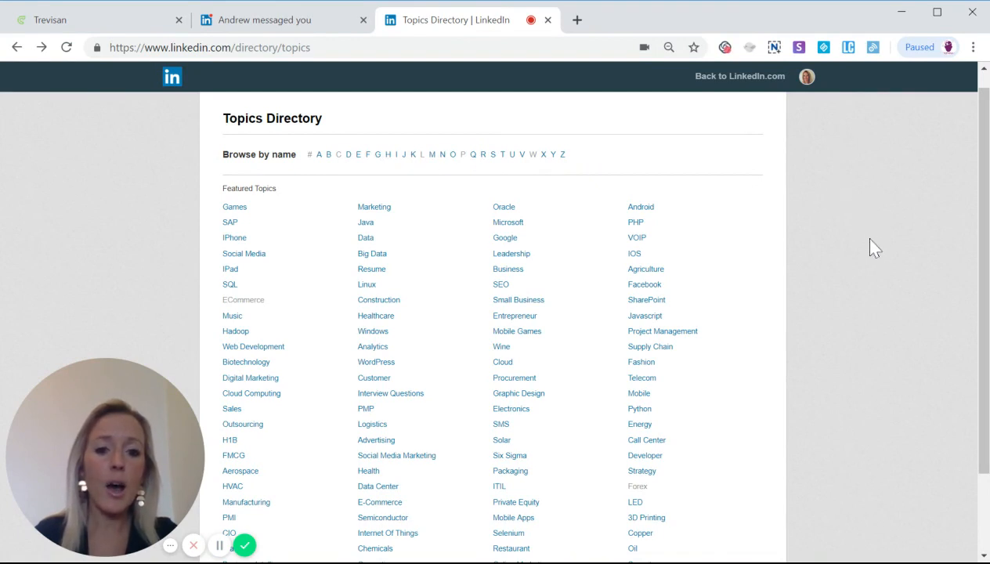
scroll("down", 3)
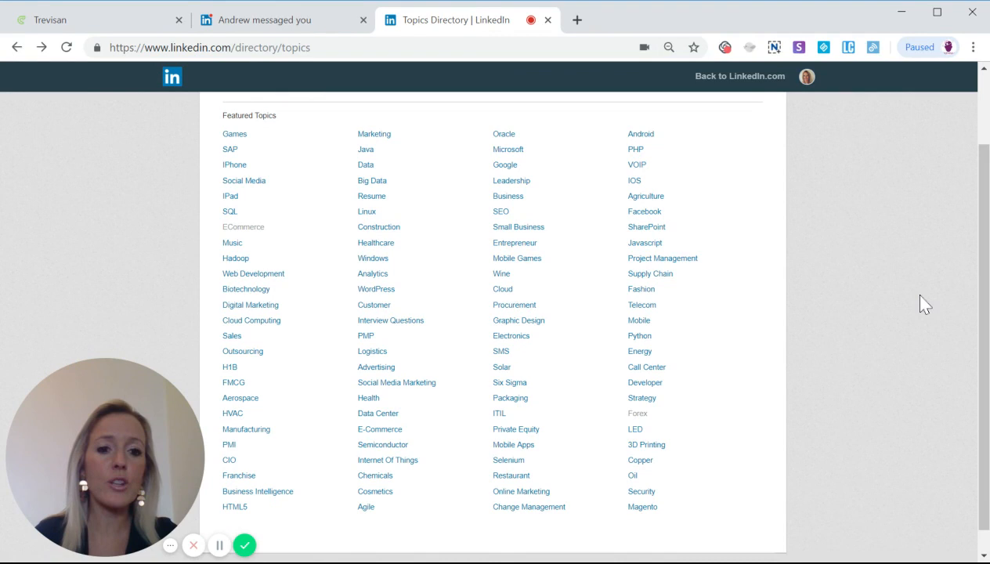
mouse_move(926, 289)
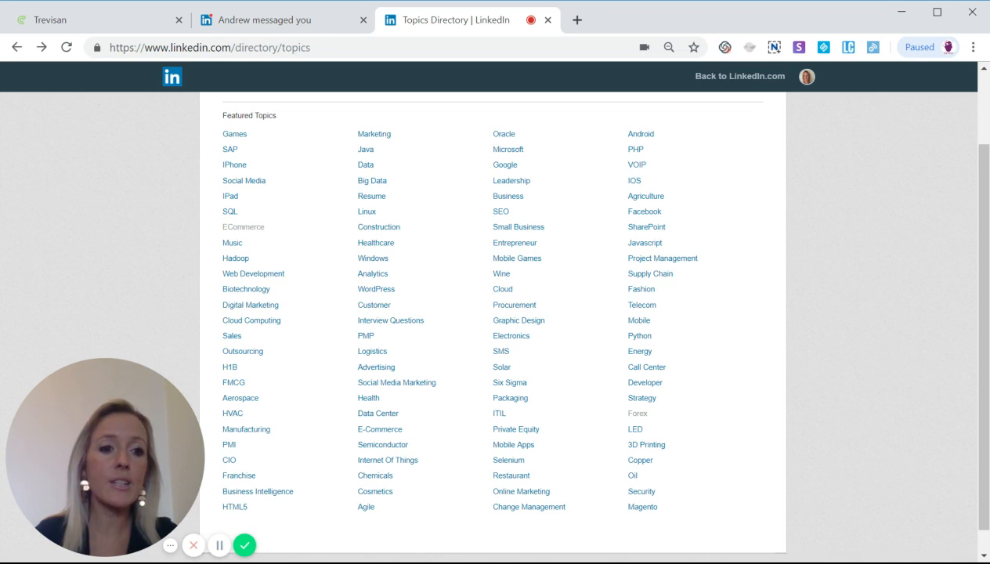
mouse_move(934, 288)
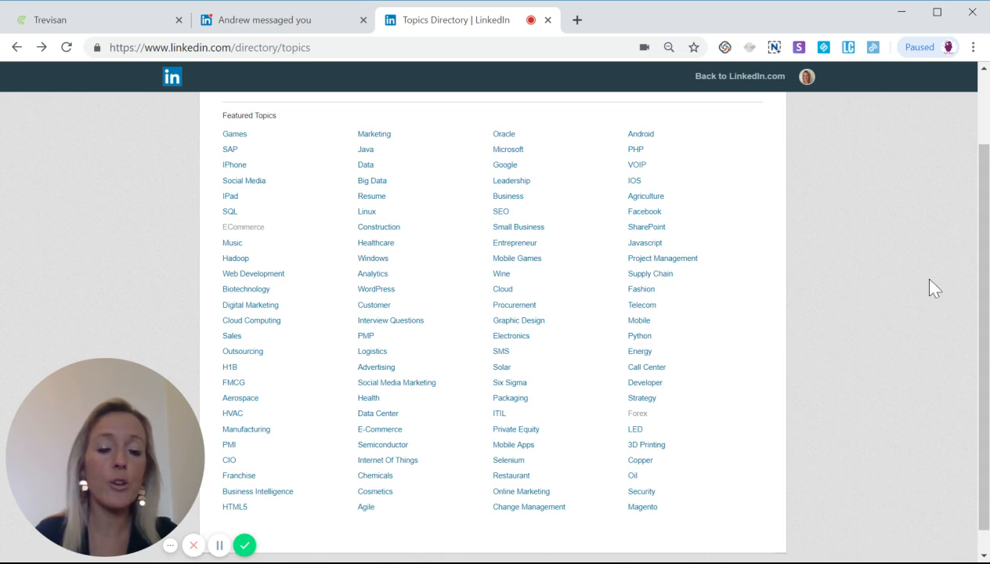
mouse_move(853, 327)
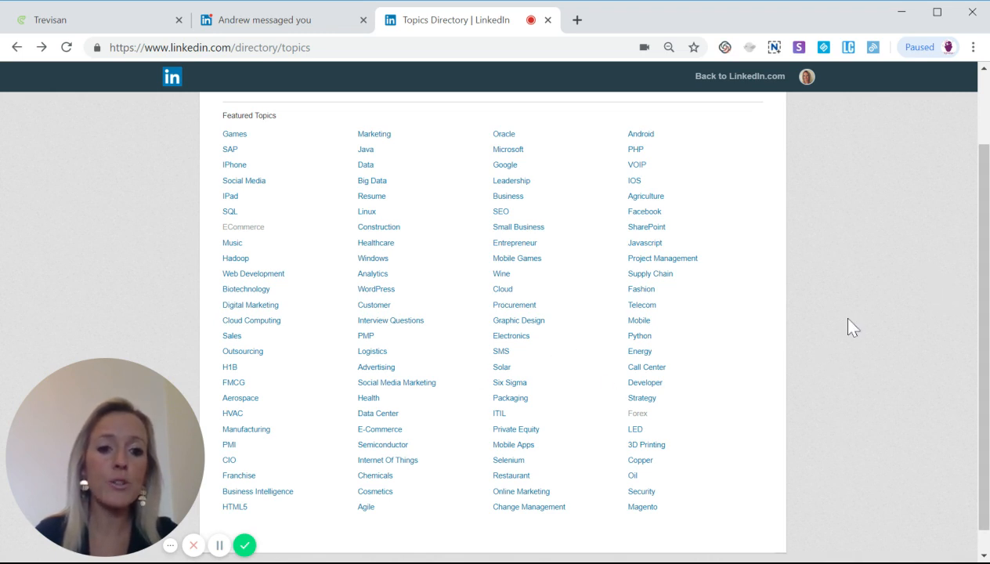
mouse_move(478, 314)
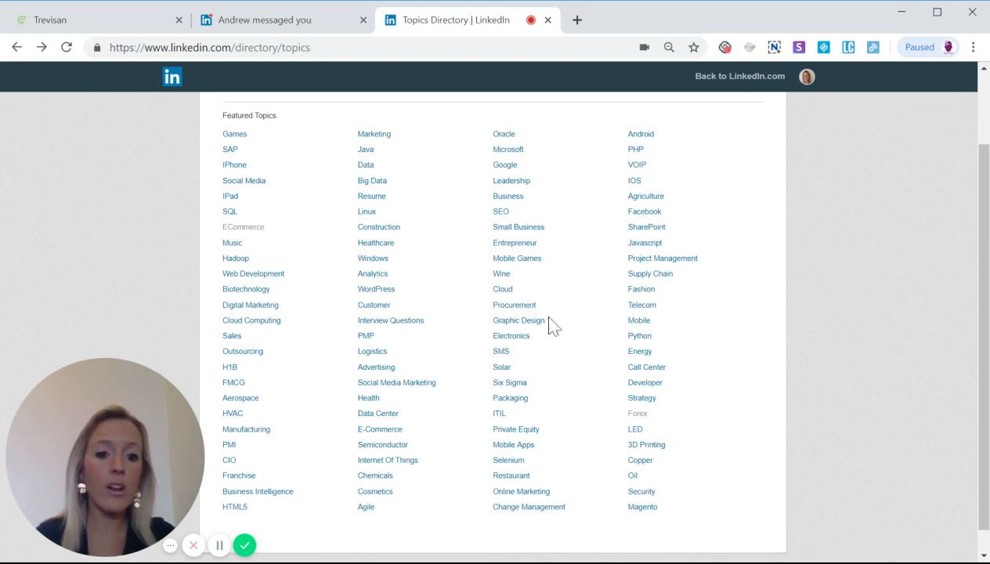
mouse_move(657, 424)
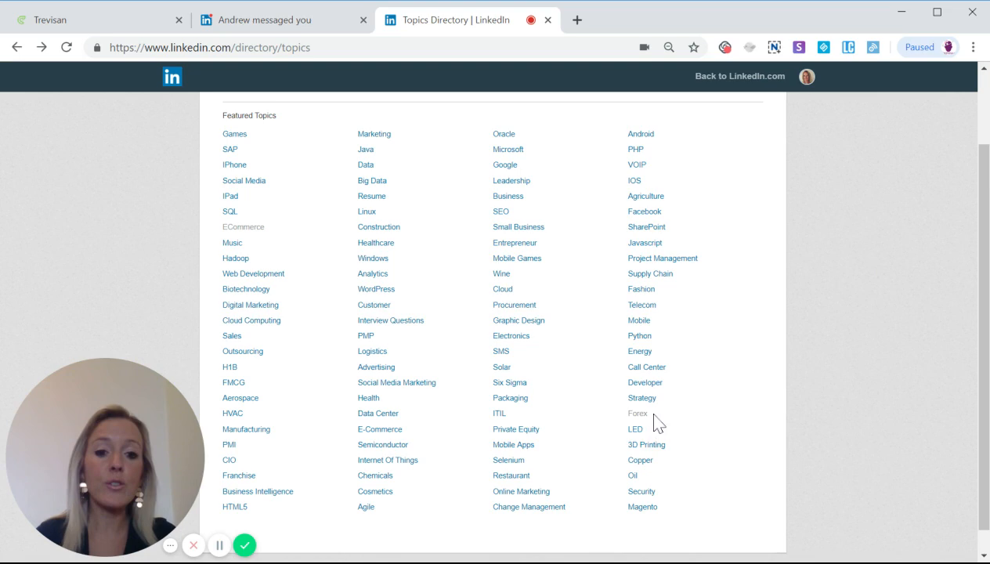
Step: Open the Forex topic page and advance Top companies to Deutsche Bank through J.P. Morgan
left_click(638, 412)
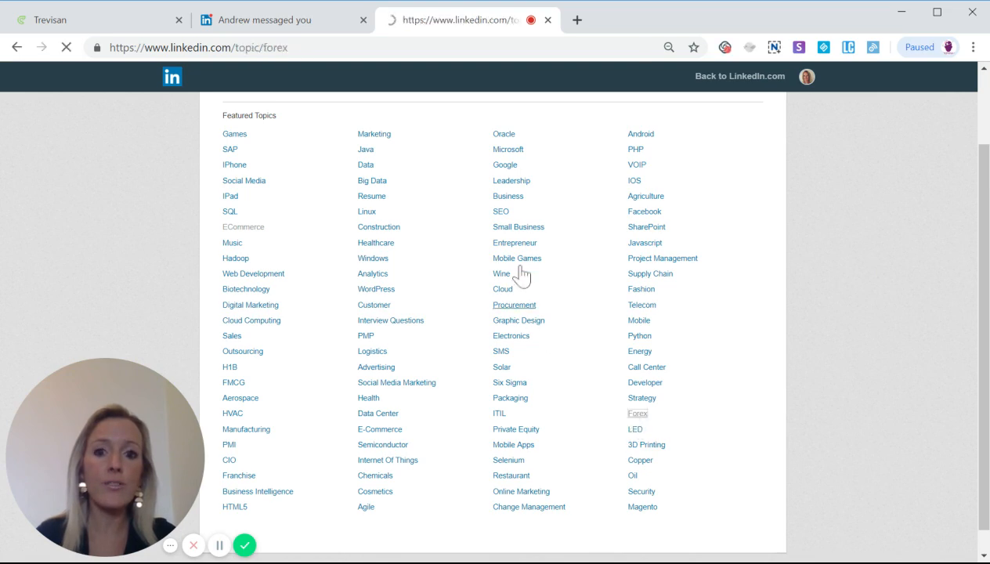
left_click(638, 413)
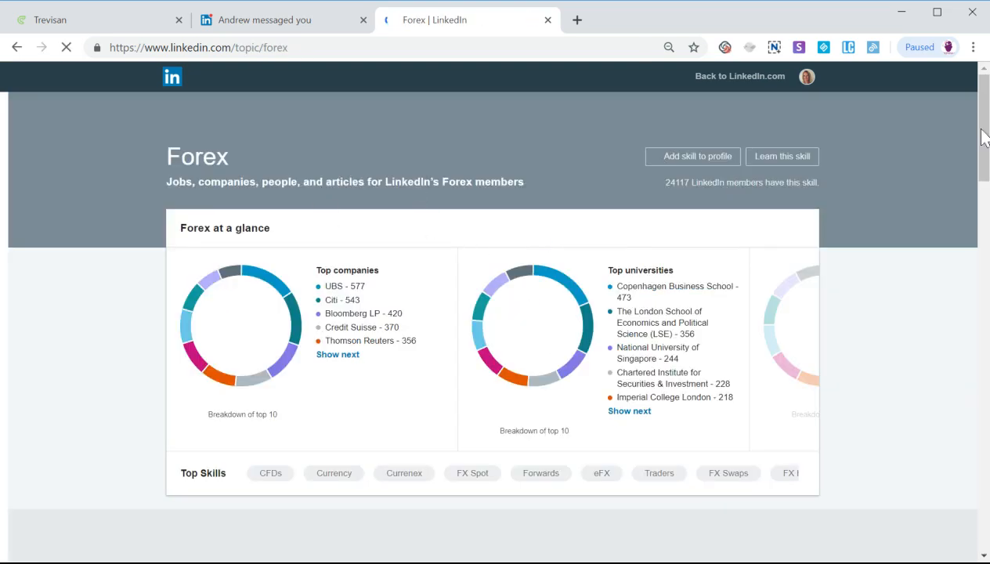
scroll("down", 3)
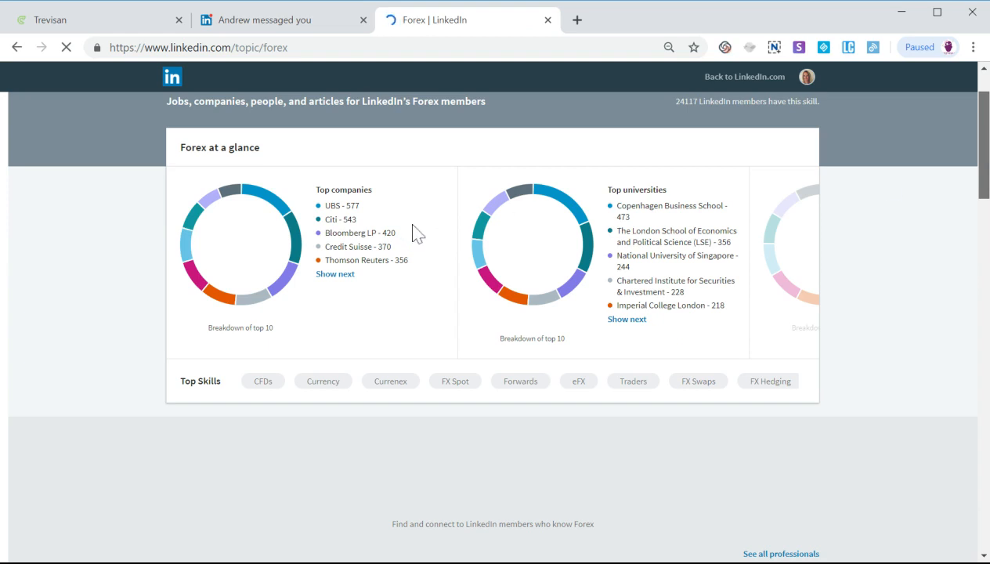
scroll("down", 3)
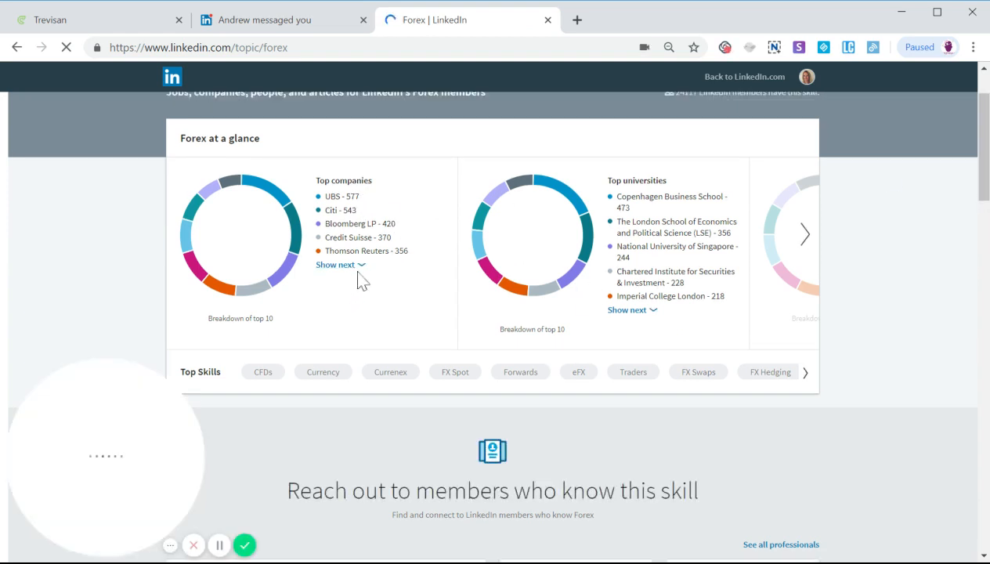
left_click(337, 264)
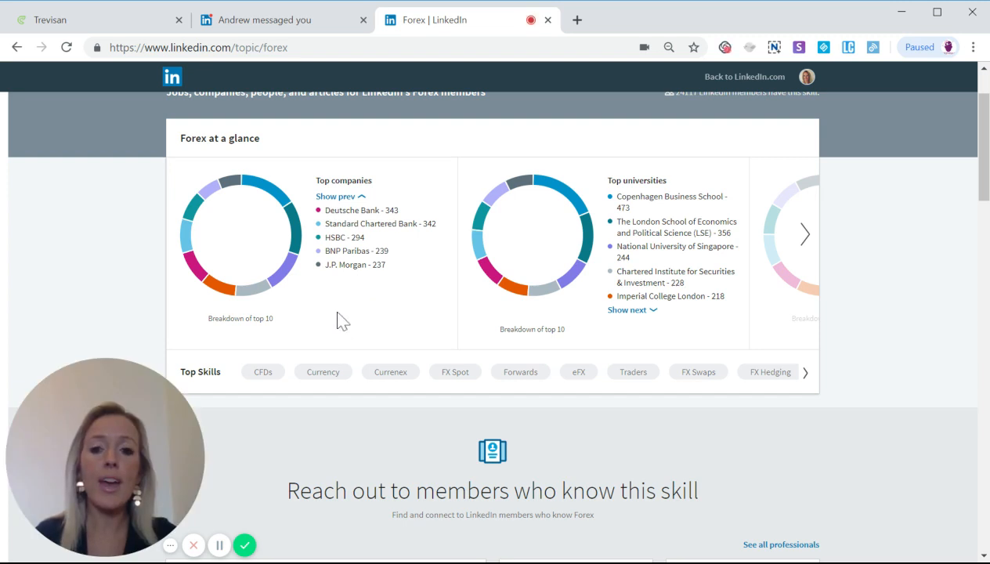
mouse_move(325, 319)
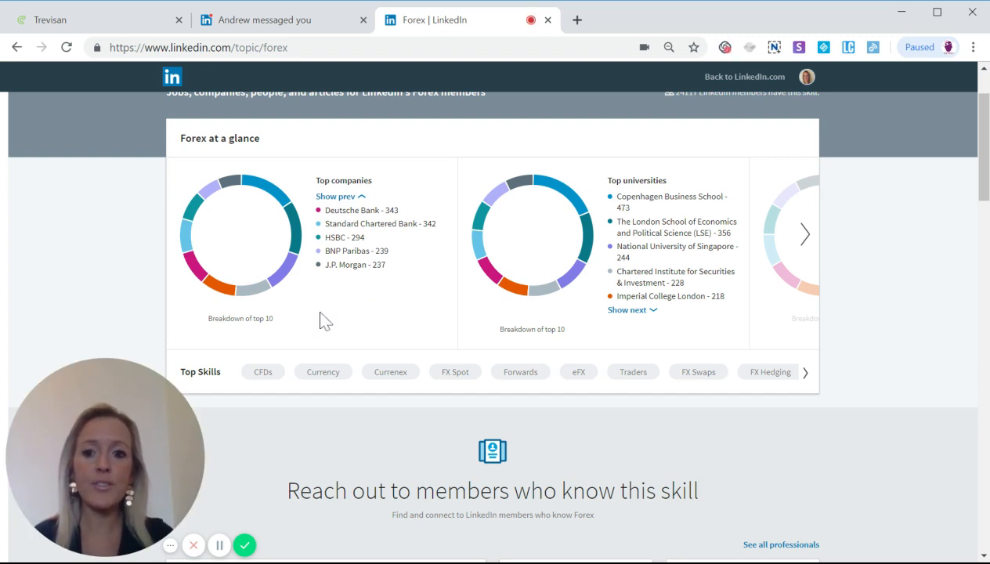
mouse_move(327, 300)
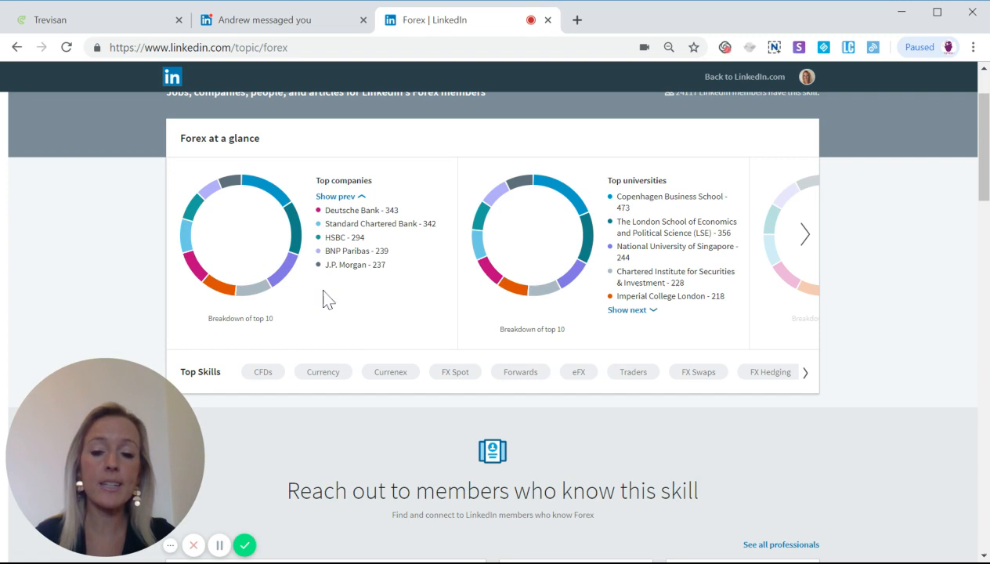
mouse_move(350, 322)
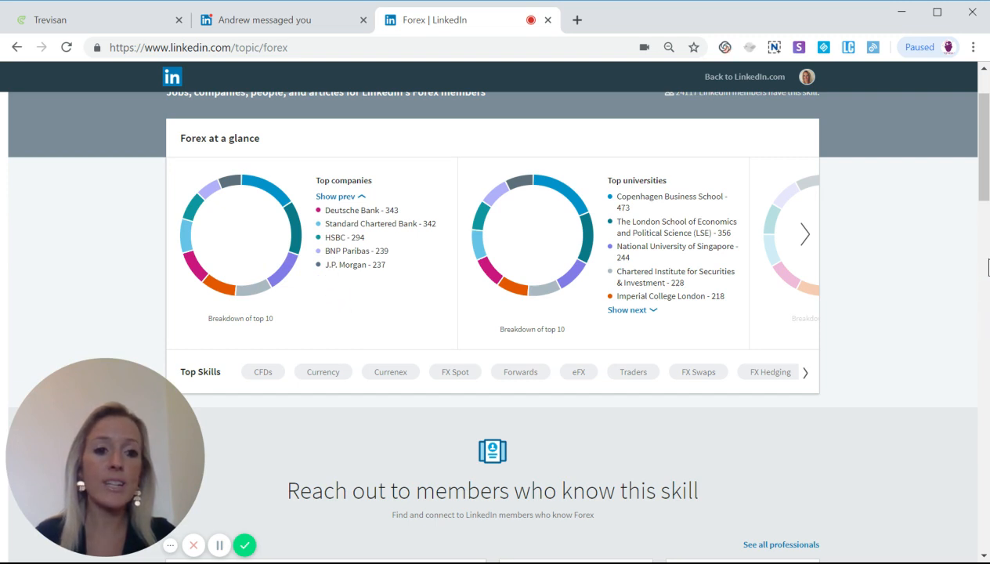
Step: Move the Forex Top Skills row on to FX Hedging, MetaTrader, Managed Futures and Market Making
scroll("down", 3)
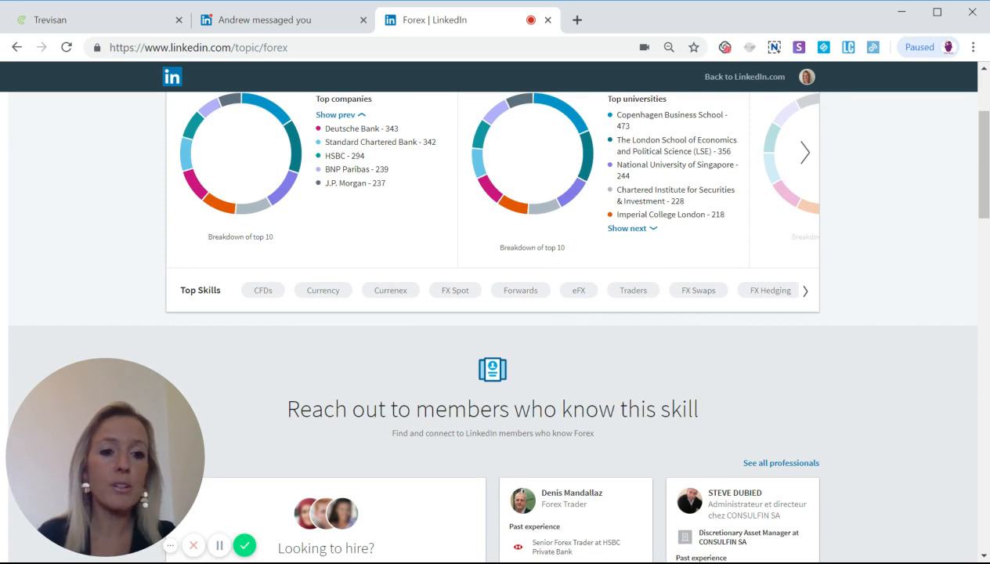
mouse_move(935, 206)
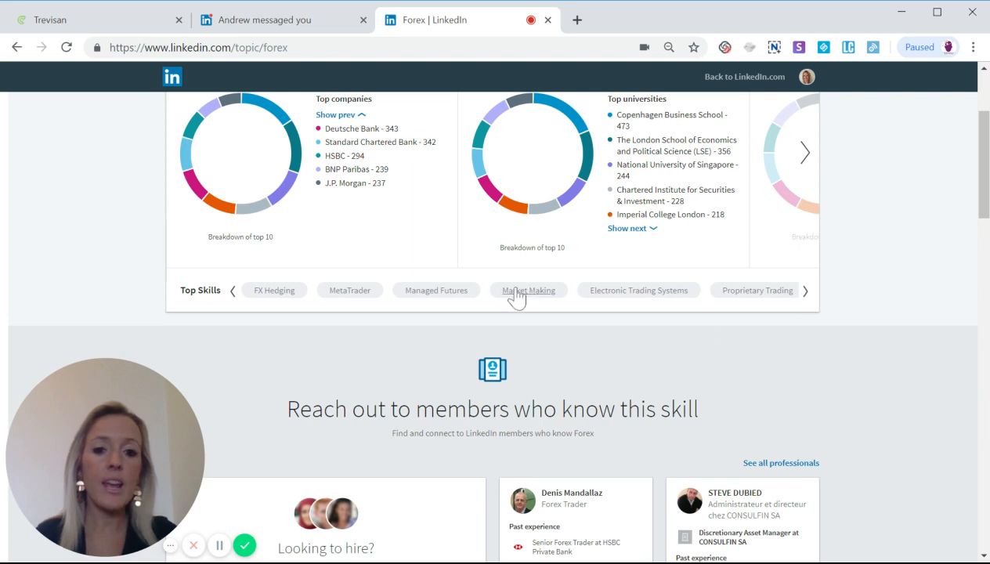
mouse_move(516, 305)
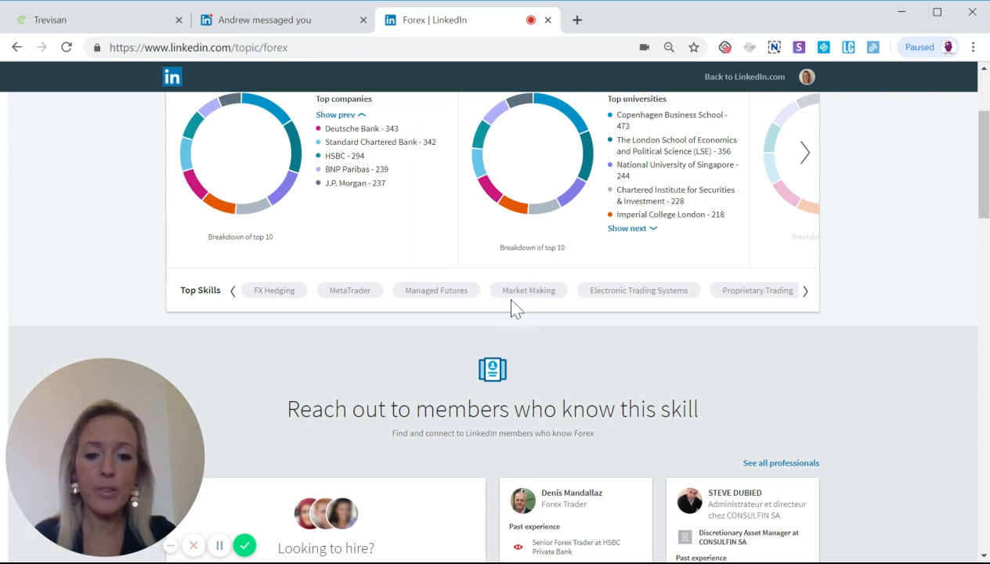
mouse_move(890, 278)
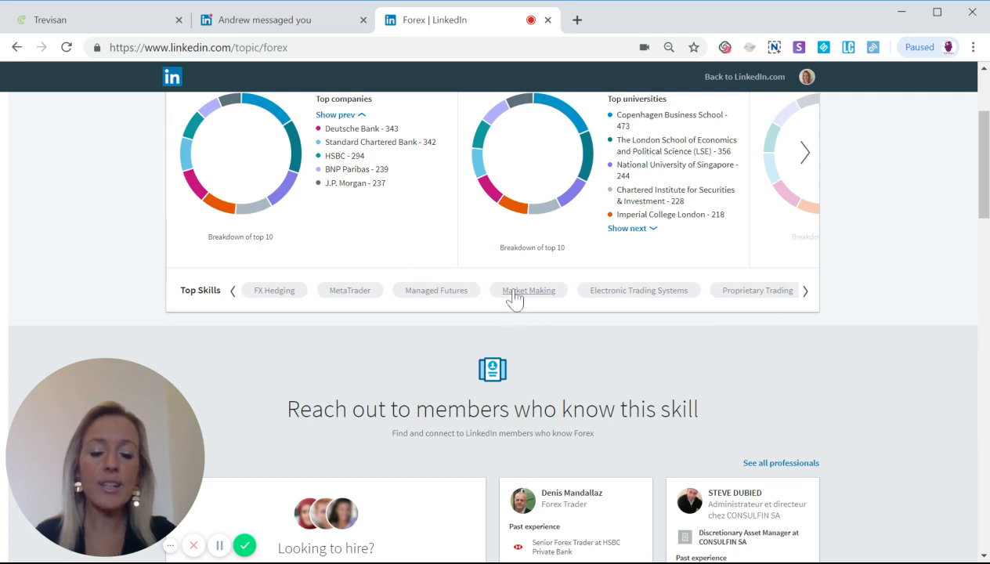
scroll("down", 3)
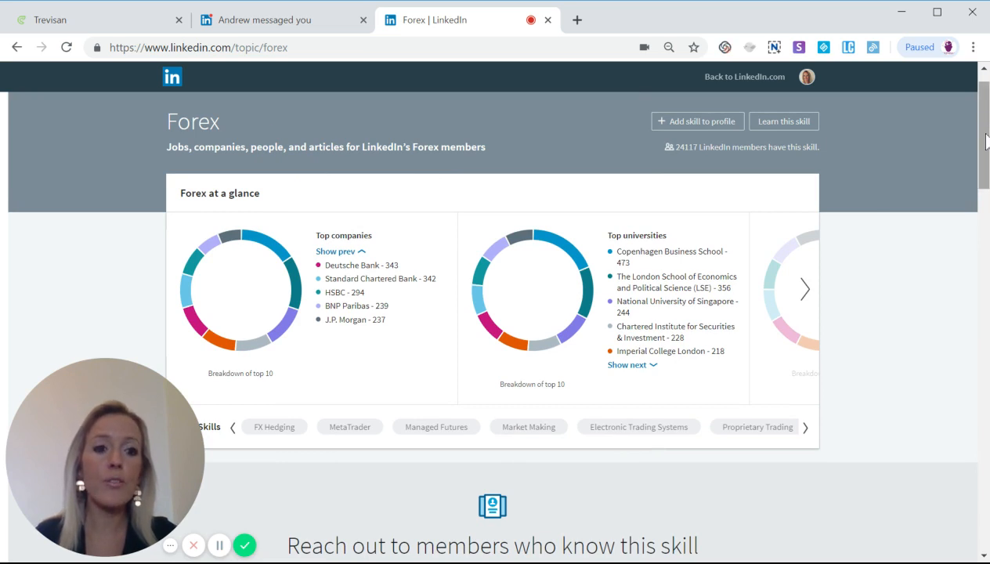
mouse_move(485, 137)
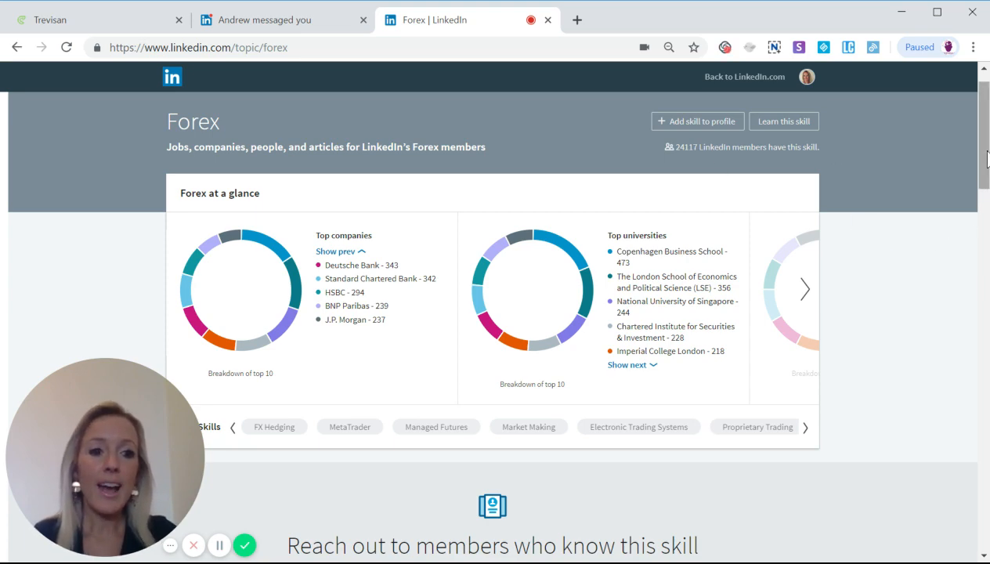
Step: Scroll past Forex professionals and related jobs to the course and Popular articles
scroll("down", 3)
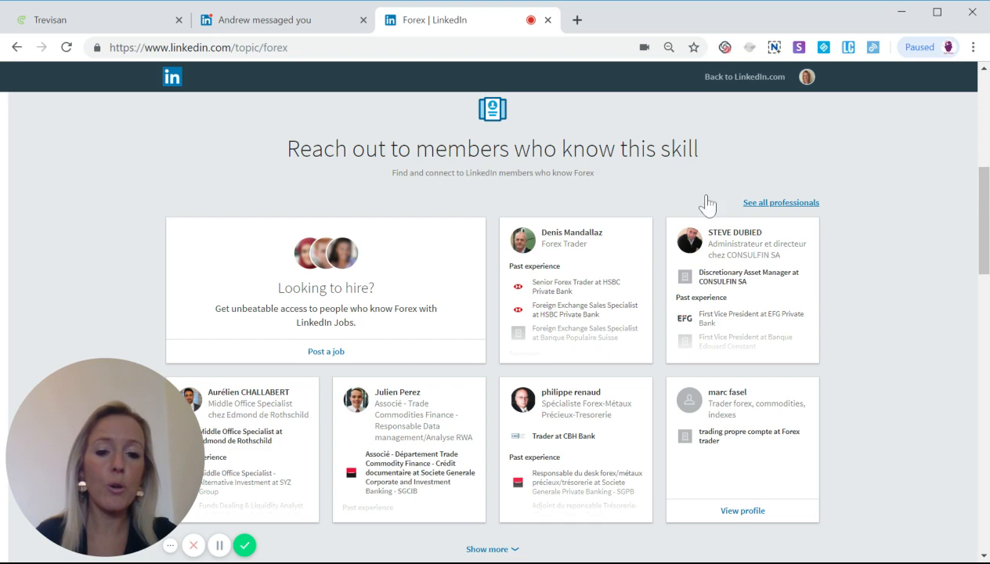
scroll("down", 3)
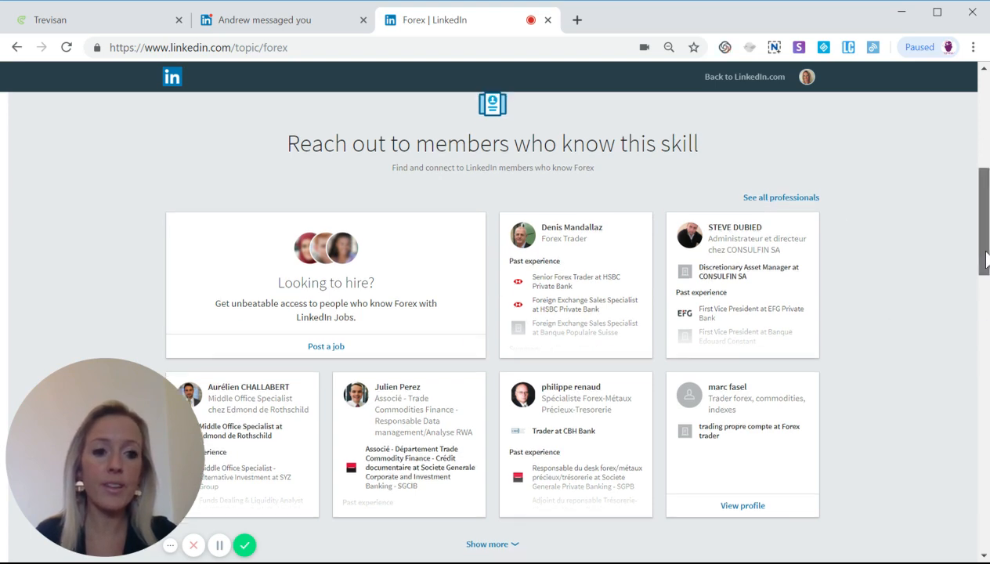
scroll("down", 3)
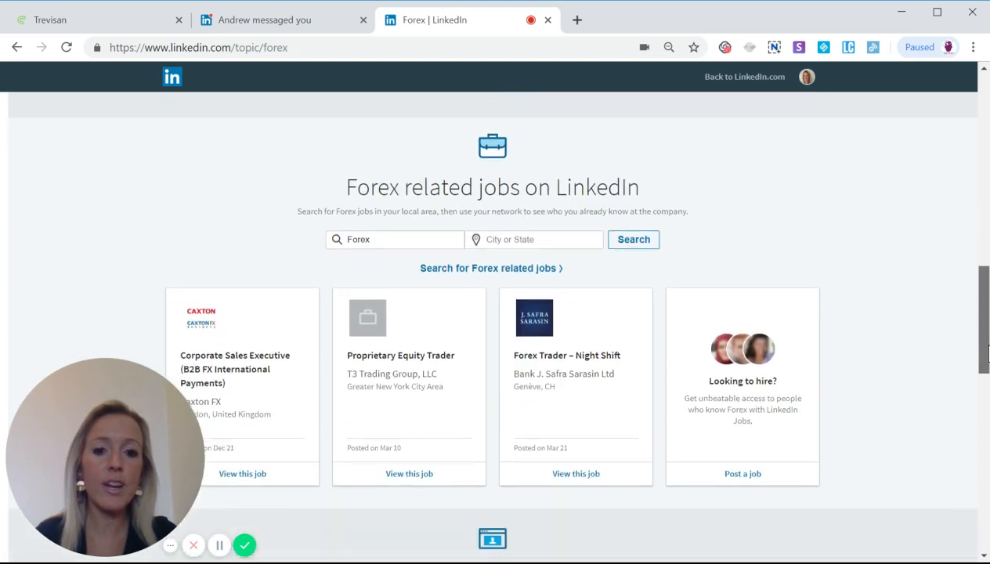
scroll("down", 3)
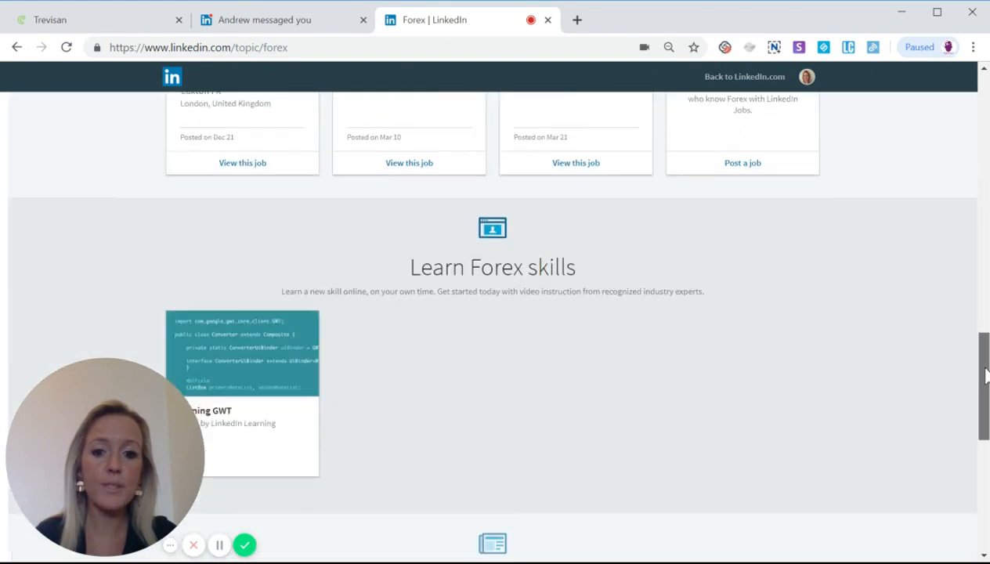
scroll("down", 3)
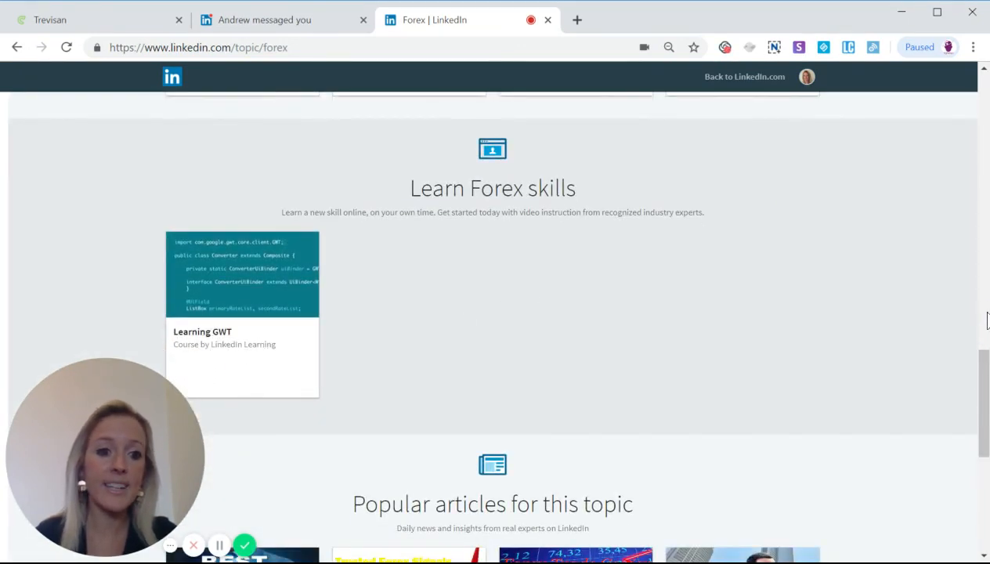
scroll("up", 3)
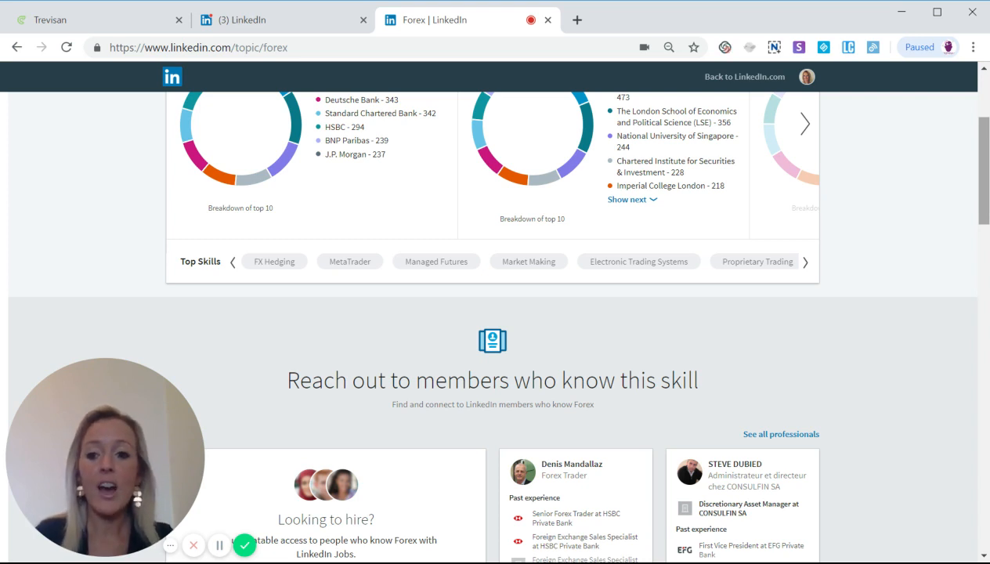
mouse_move(692, 264)
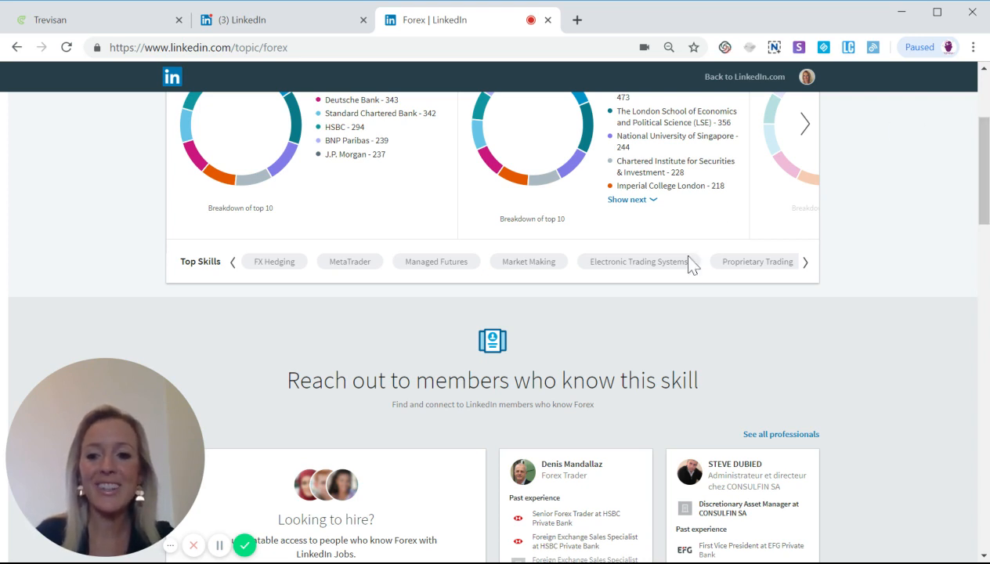